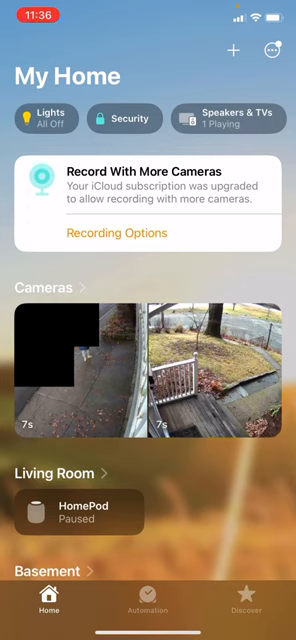
- Start adding a new accessory from My Home so the Wi-Fi light bulb is detected
left_click(234, 50)
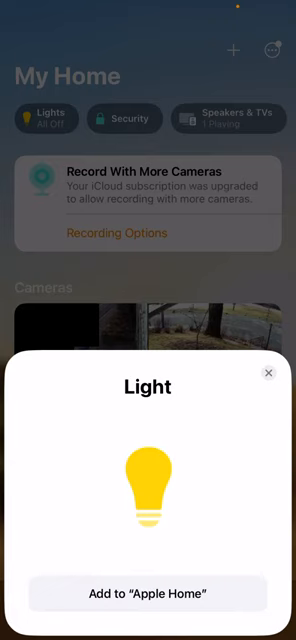
- Add the detected Light to Apple Home to reach the Light Location picker
left_click(147, 593)
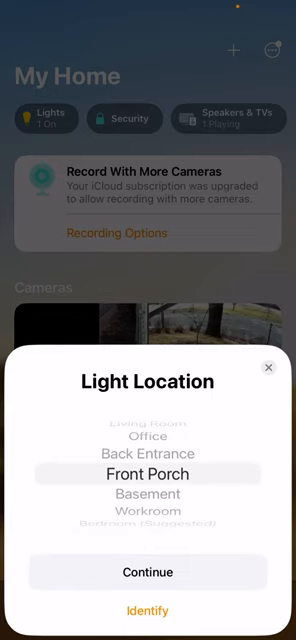
- Set the new light's location to Basement and continue to naming
scroll("down", 3)
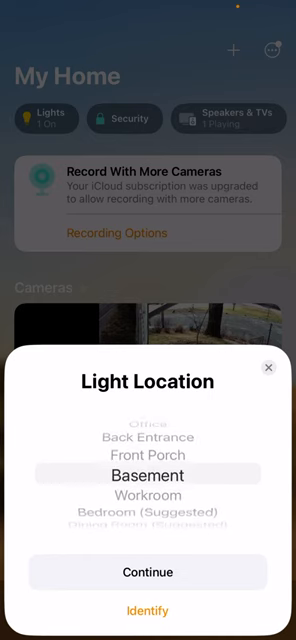
left_click(147, 571)
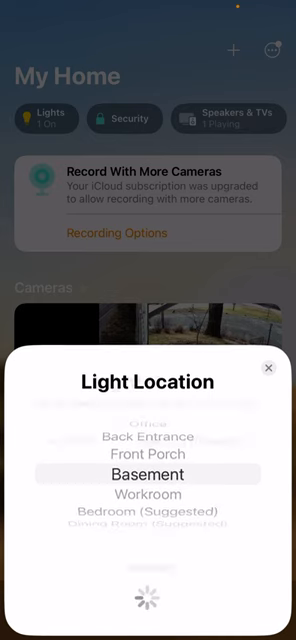
left_click(148, 474)
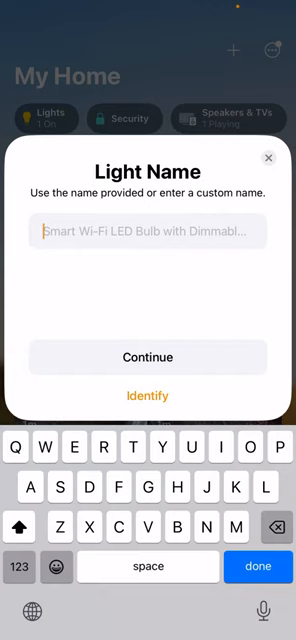
- Name the light 'Basement door Light' and finish setup, skipping Light Automations
type("B")
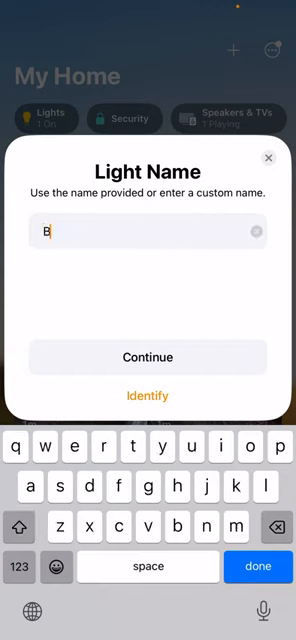
type("asement")
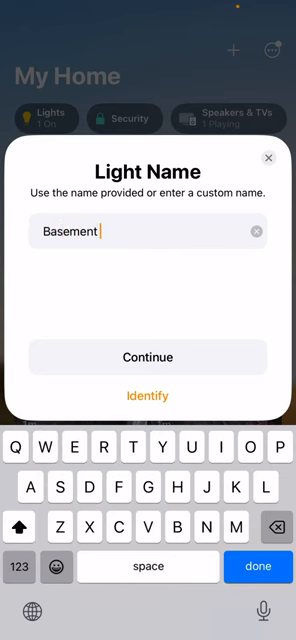
type("door Light")
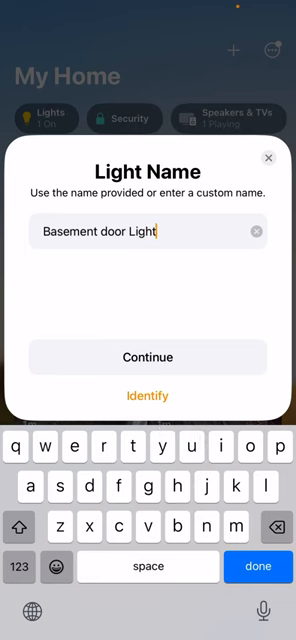
left_click(148, 356)
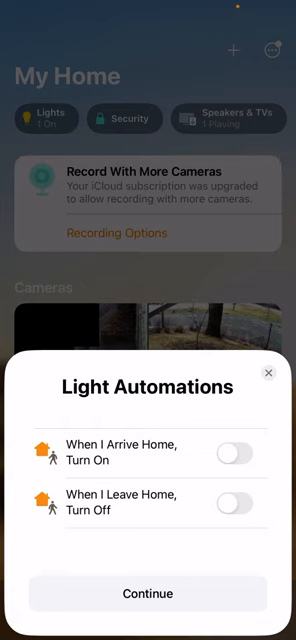
left_click(147, 593)
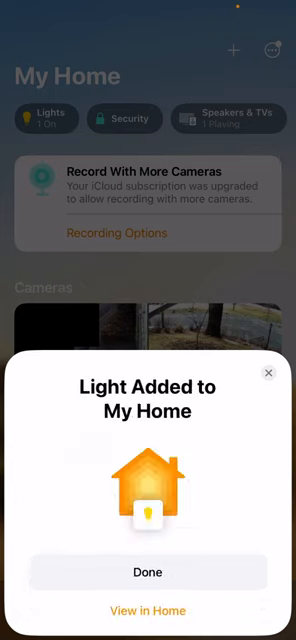